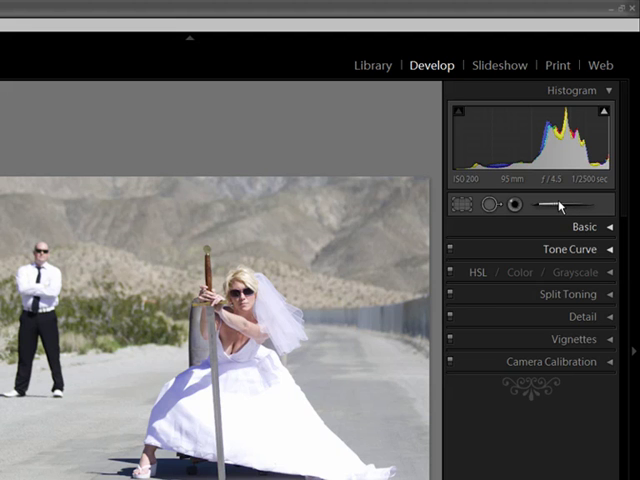
mouse_move(558, 204)
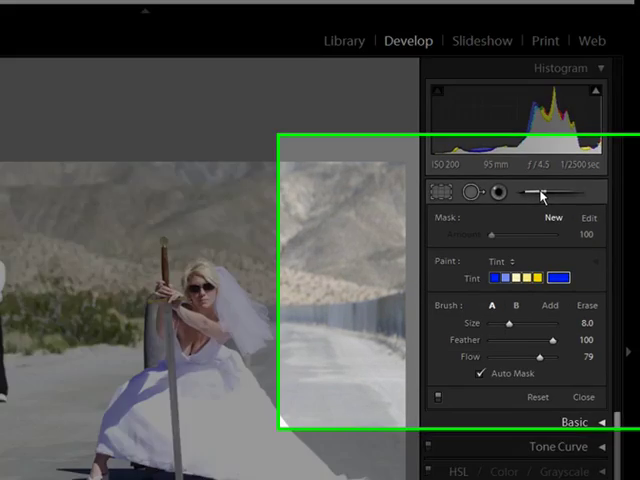
Step: Show the adjustment brush's list of paint effects (Exposure, Brightness, Saturation, Clarity, Tint)
click(508, 260)
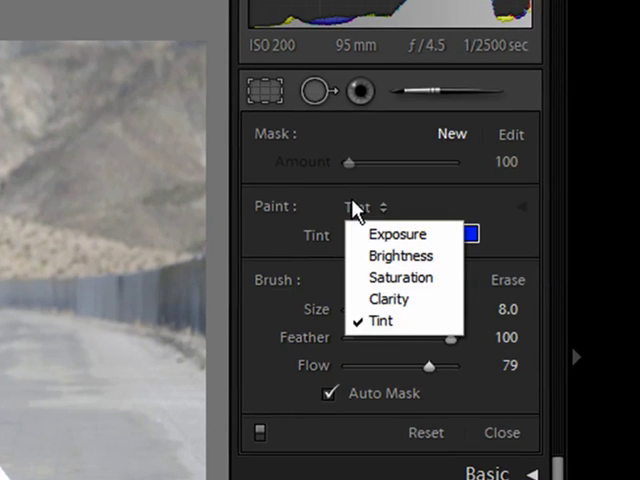
Step: Set the brush's paint effect to Exposure instead of Tint
click(398, 234)
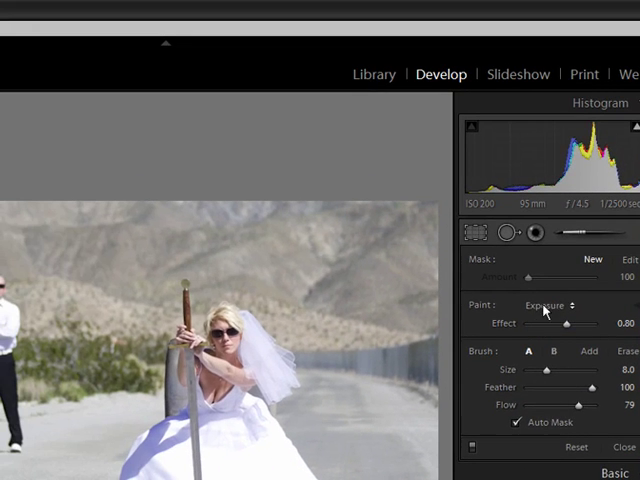
mouse_move(410, 318)
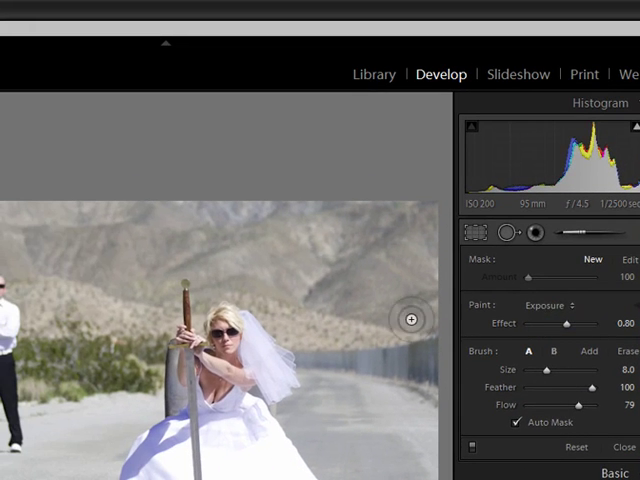
mouse_move(364, 332)
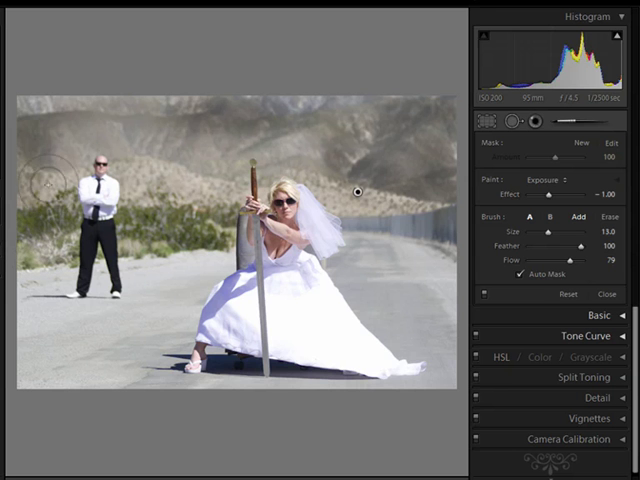
Step: Brush the exposure adjustment over the hills and photo edges, leaving the couple untouched
drag(44, 180, 136, 200)
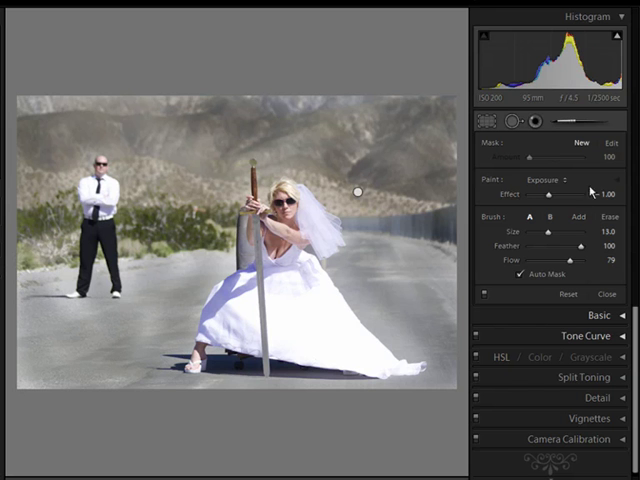
Step: Lower the brushed exposure to about -0.70 so the hills darken around the bride
drag(600, 192, 548, 192)
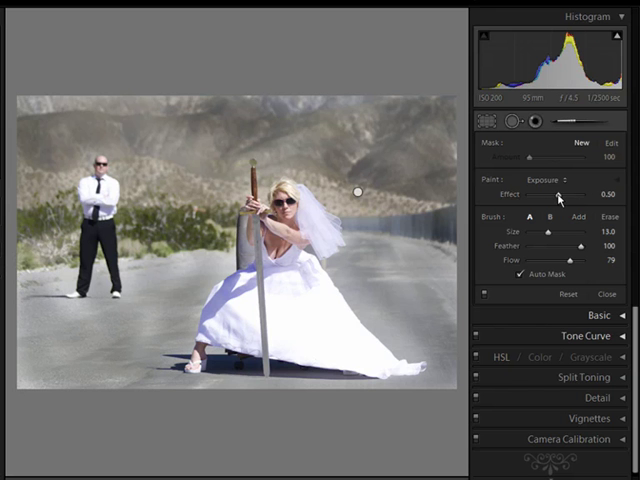
drag(558, 194, 568, 194)
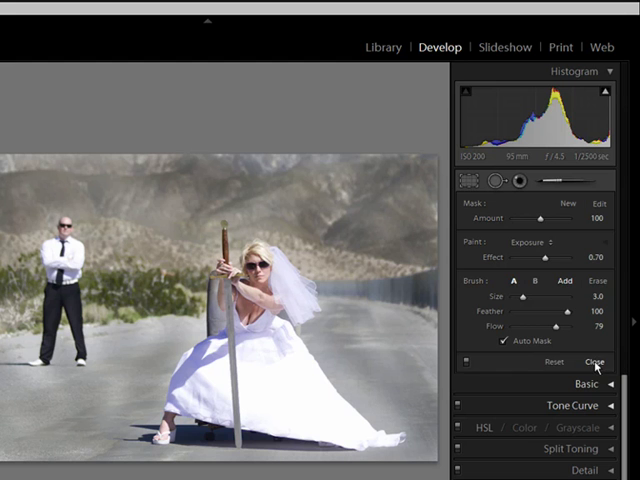
Step: Close the brush adjustments and collapse the Basic panel after raising clarity and vibrance
click(596, 360)
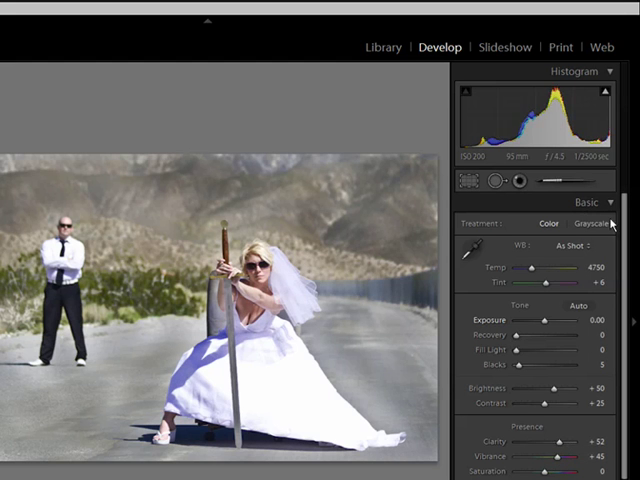
click(588, 202)
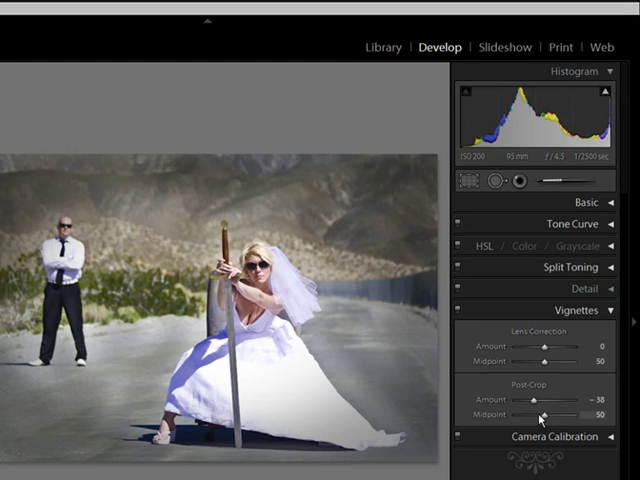
Step: Set a negative post-crop vignette amount, about -34, to darken the photo's edges
drag(536, 416, 516, 416)
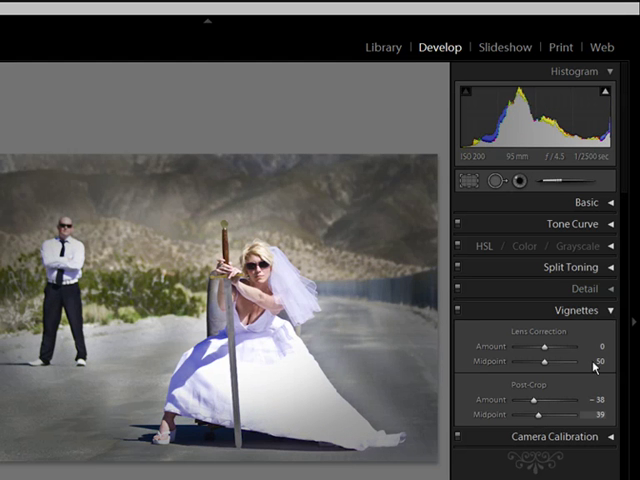